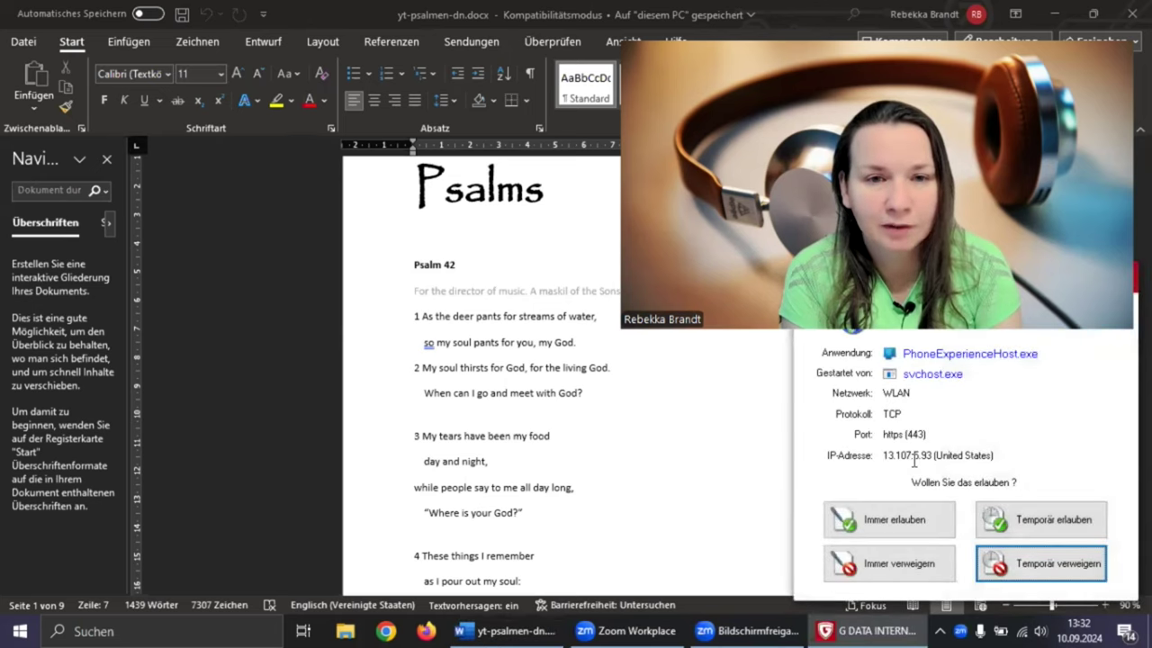
- Dismiss the G DATA firewall prompt by temporarily refusing the network connection
click(1041, 561)
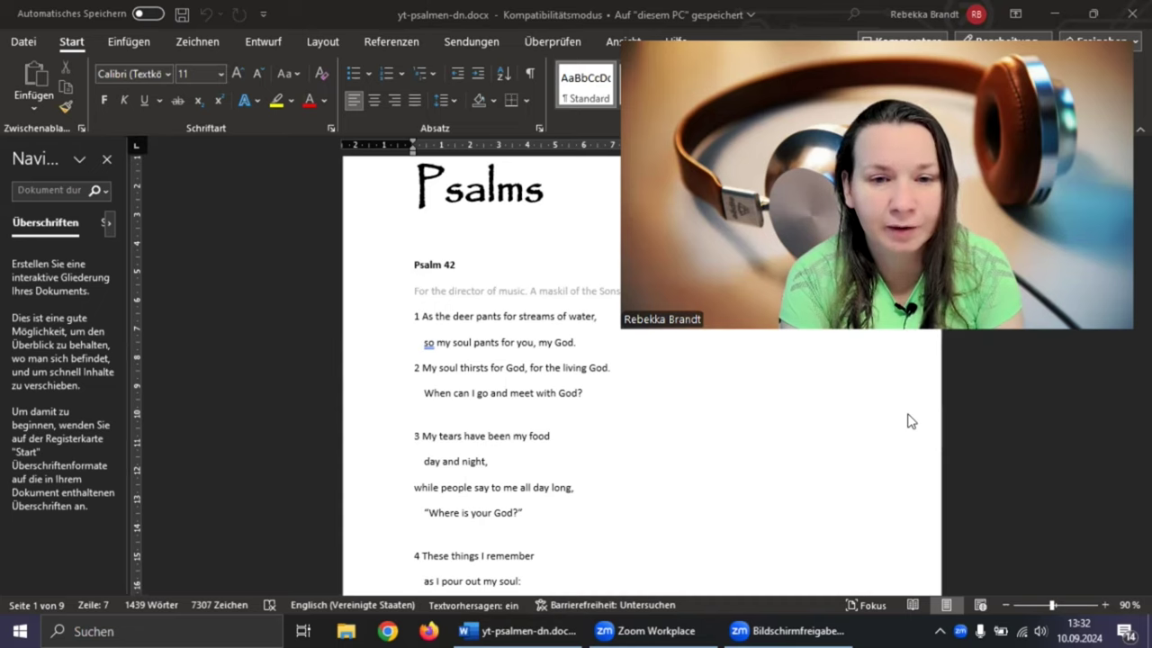
- Scroll down to page 2 so verses 6 through 9 of Psalm 42 are in view
scroll(down, 3)
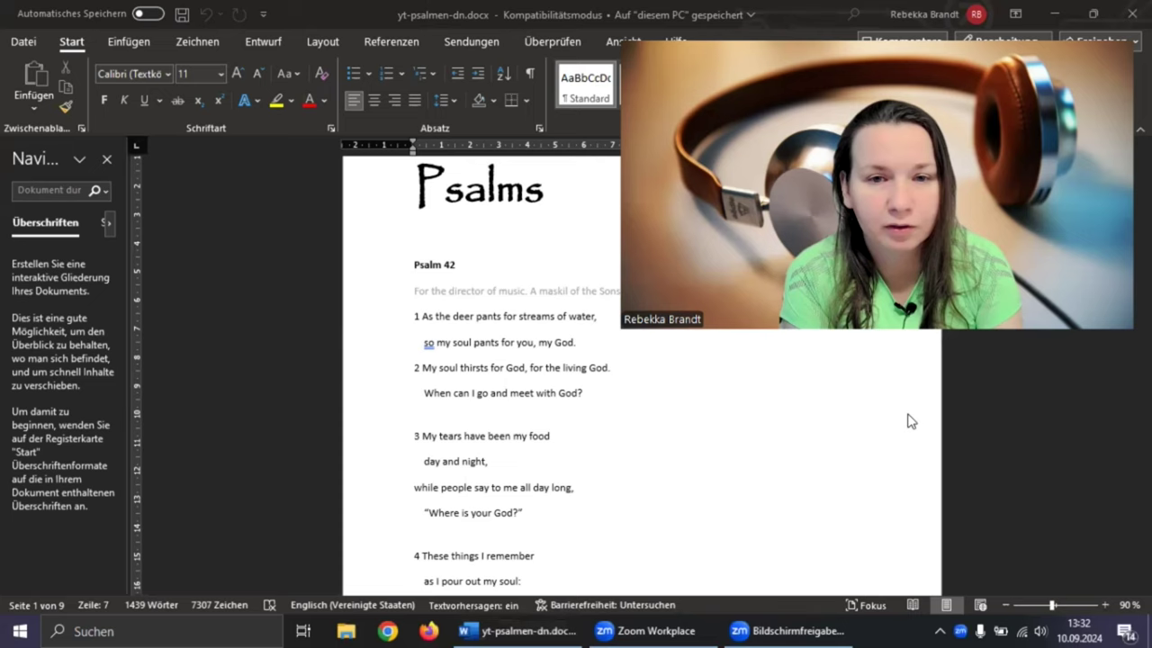
scroll(down, 3)
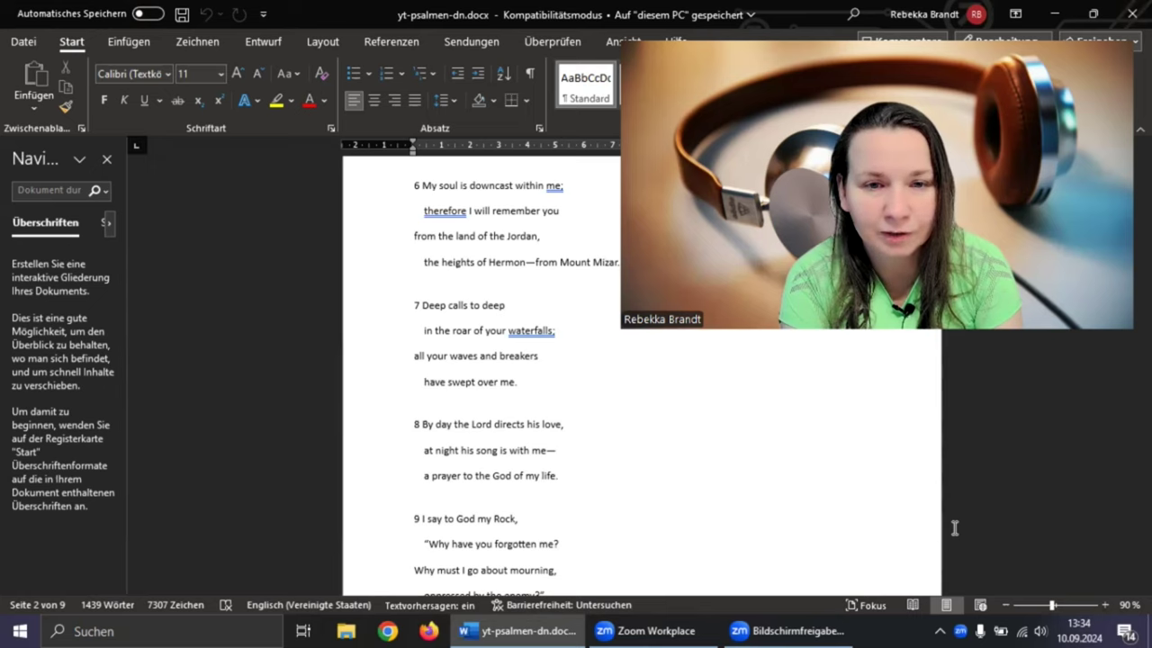
scroll(down, 3)
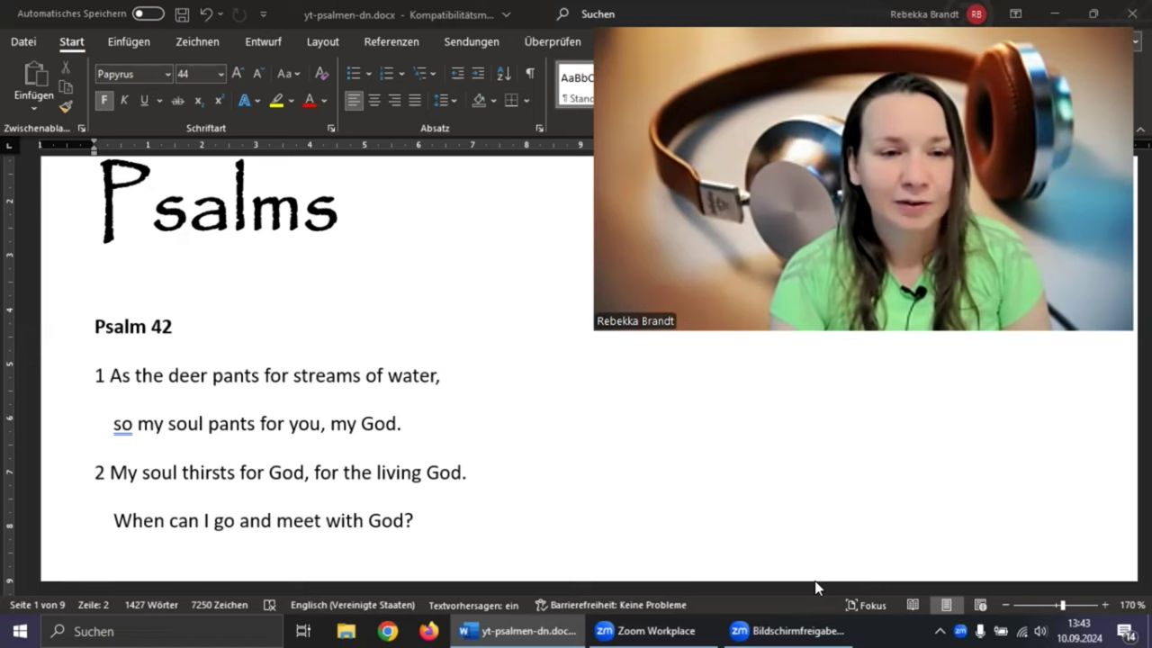
mouse_move(382, 504)
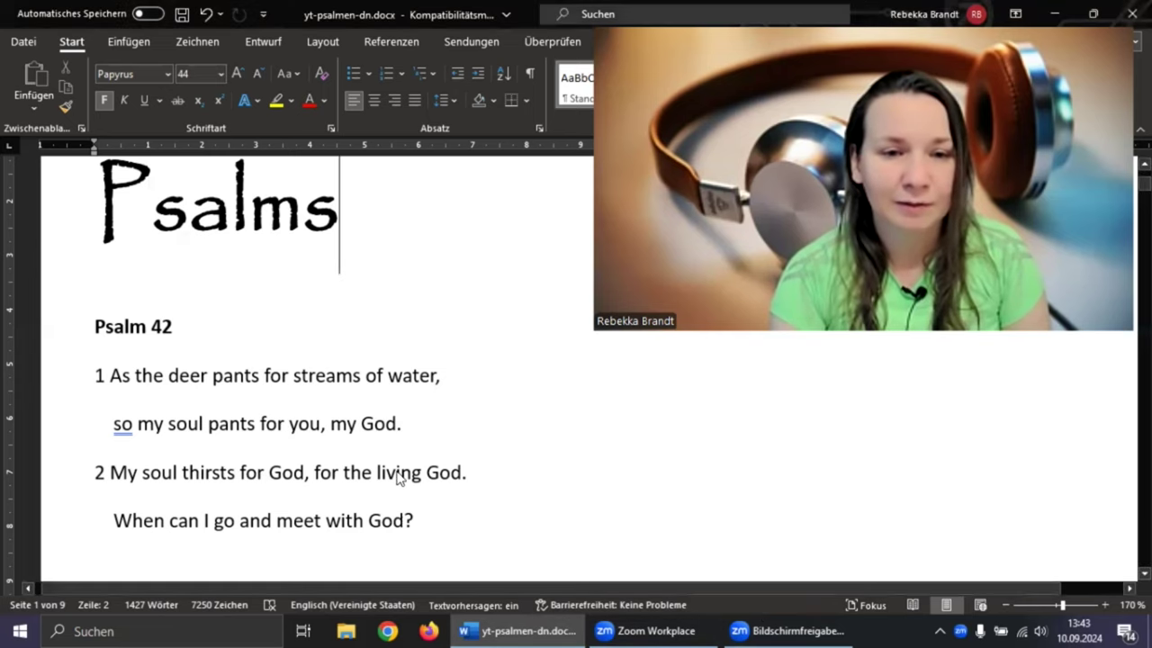
- Select the word 'living' in verse 2 for yellow highlighting
double_click(399, 472)
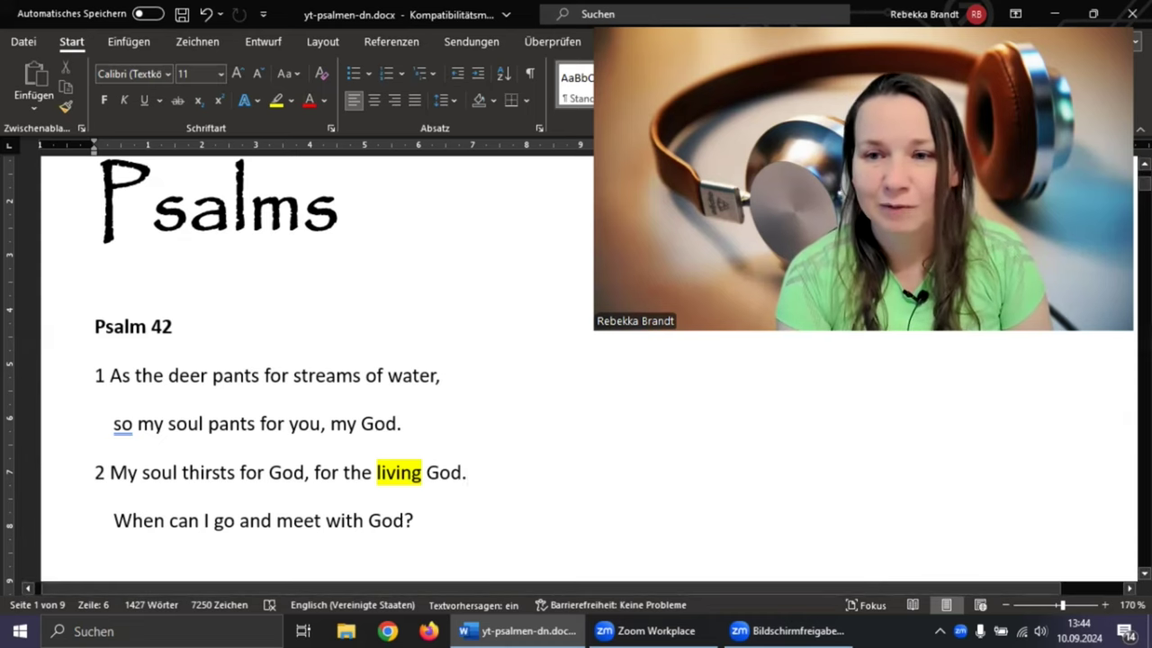
scroll(down, 3)
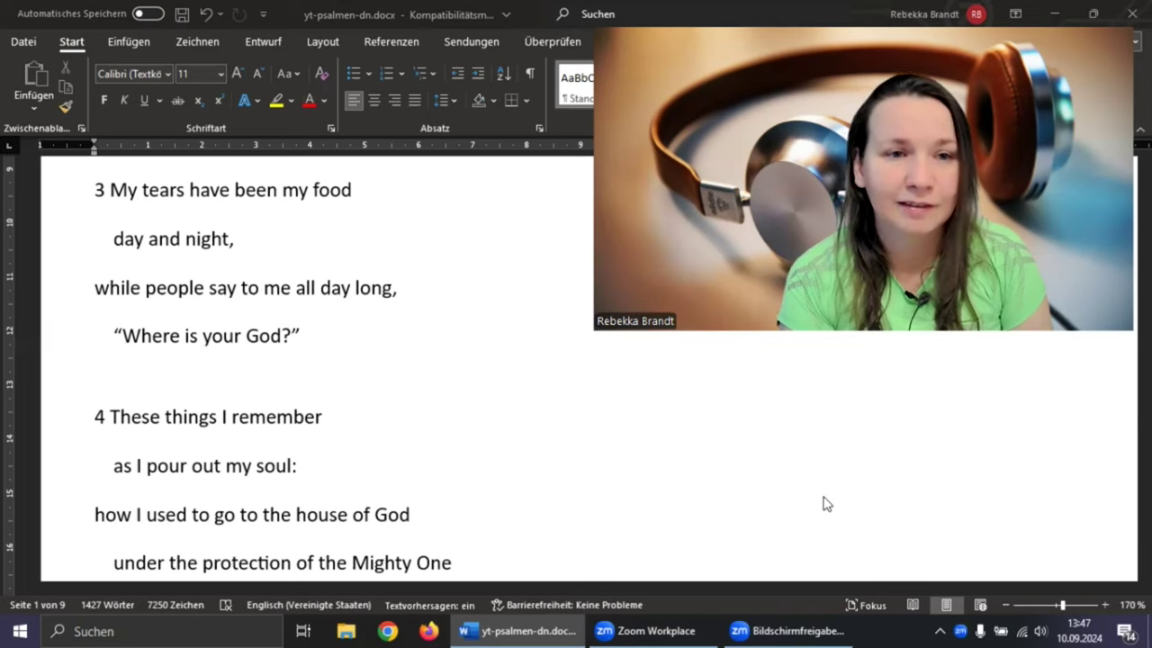
mouse_move(630, 371)
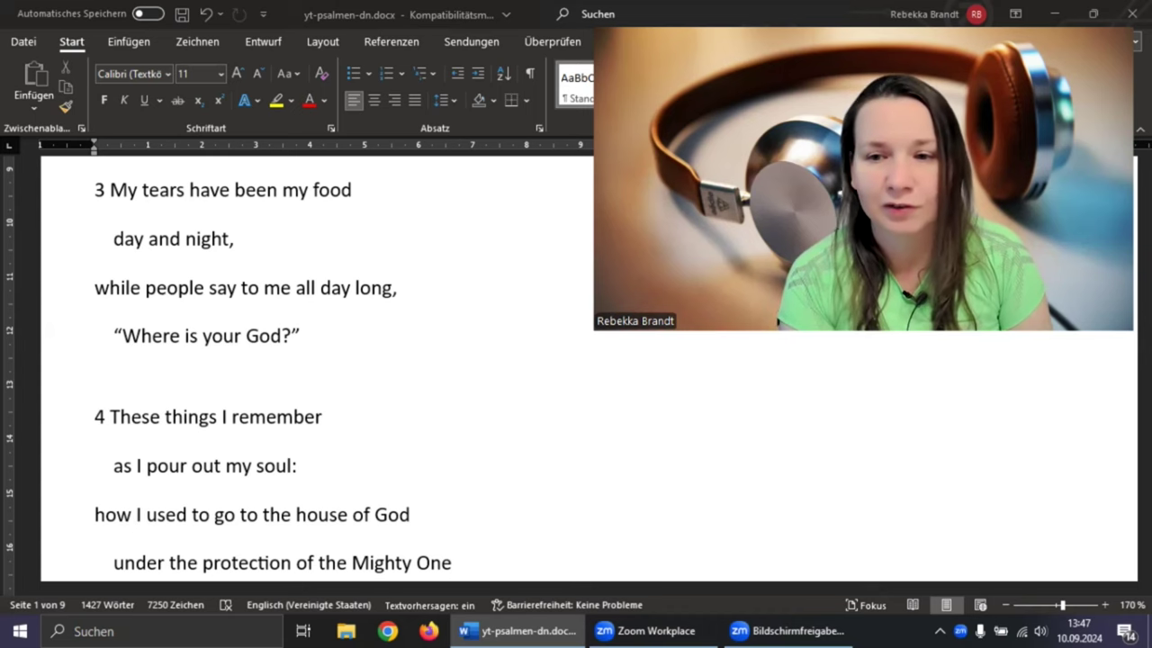
scroll(down, 3)
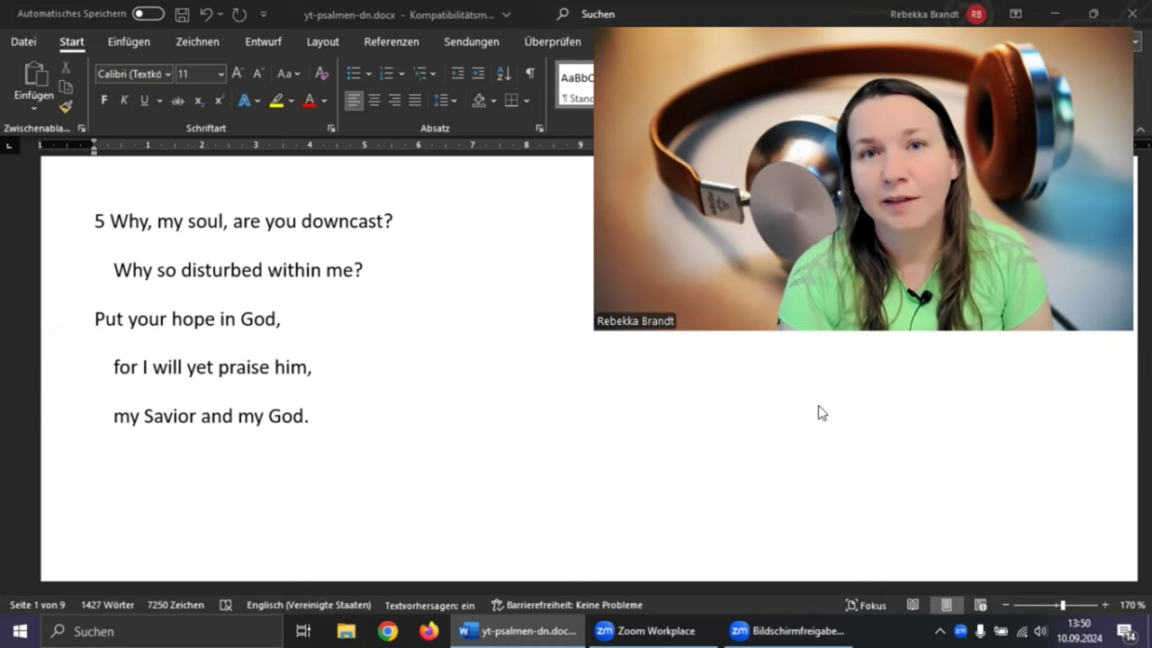
double_click(191, 319)
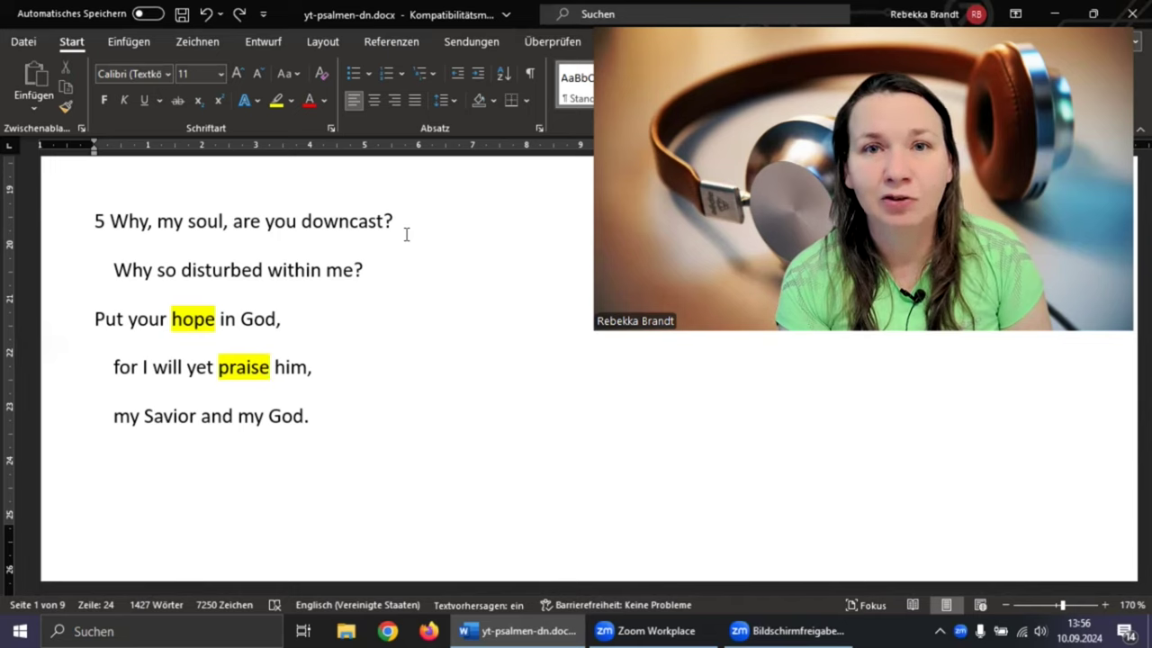
- Select 'my Savior' in verse 5 for yellow highlighting
click(270, 367)
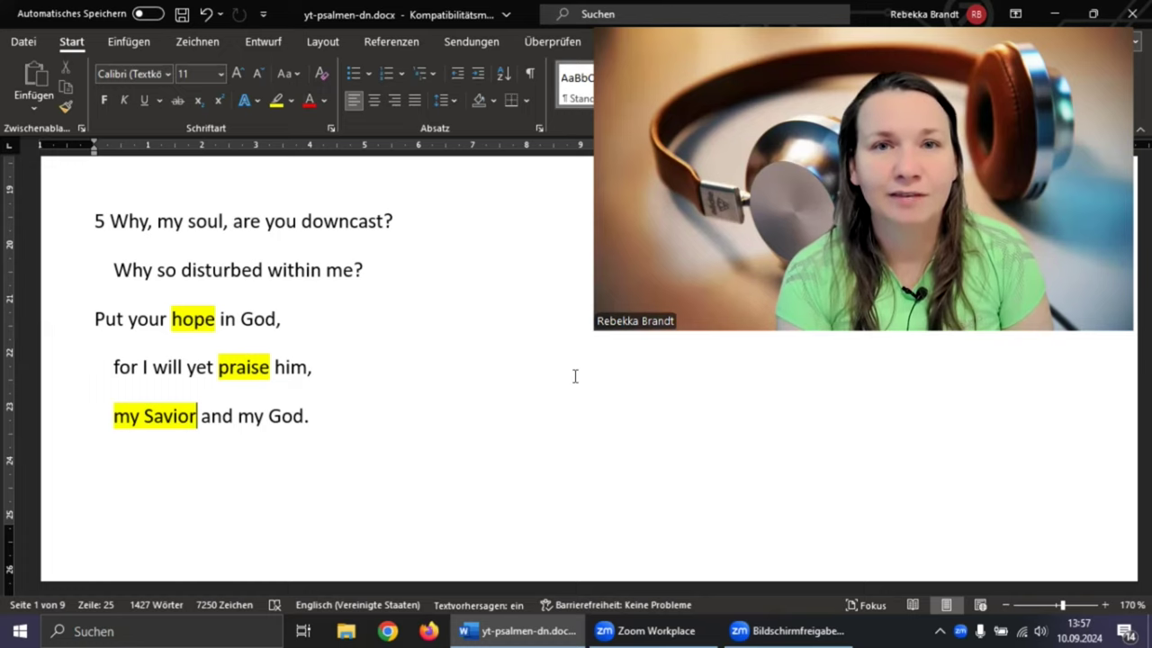
mouse_move(814, 472)
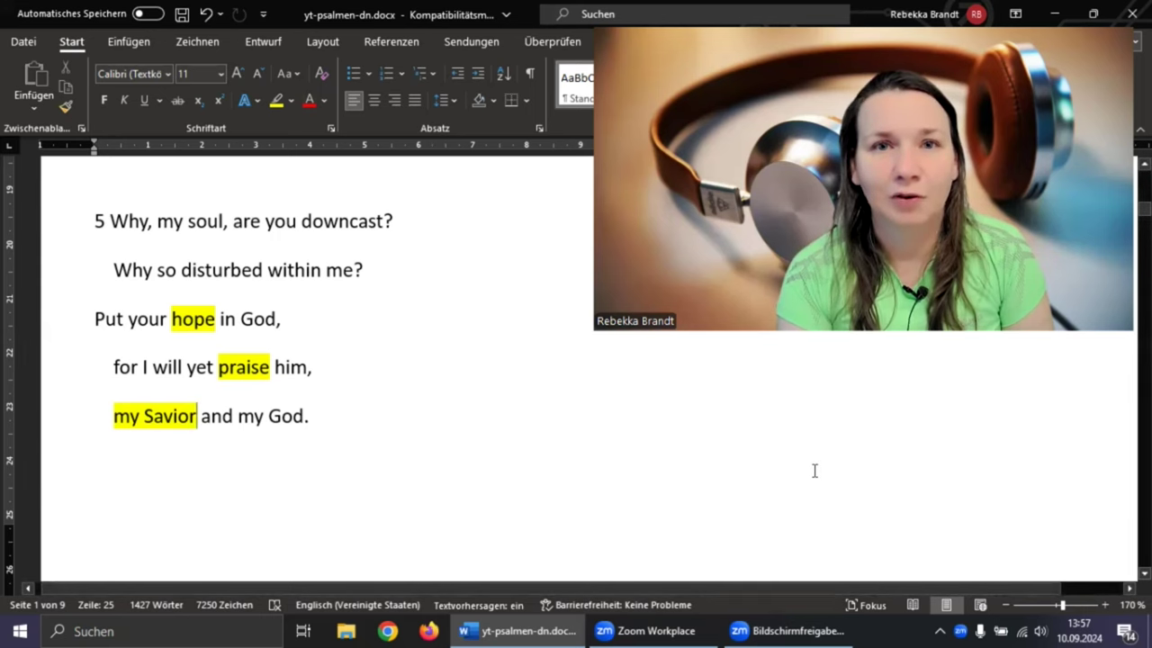
scroll(down, 3)
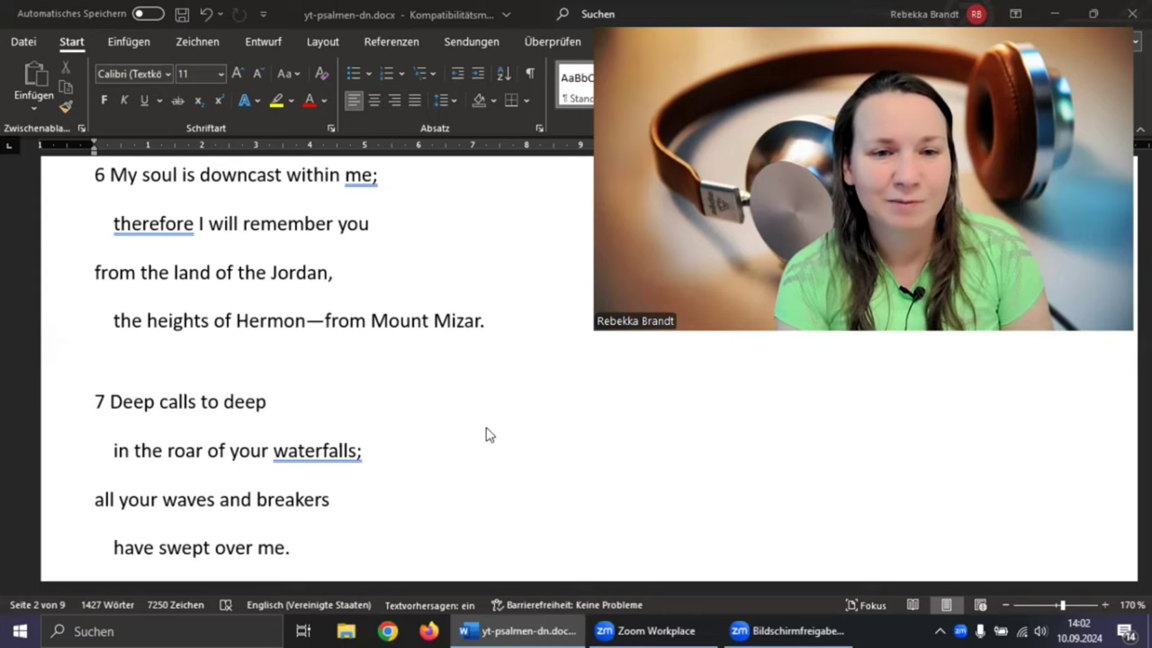
mouse_move(447, 450)
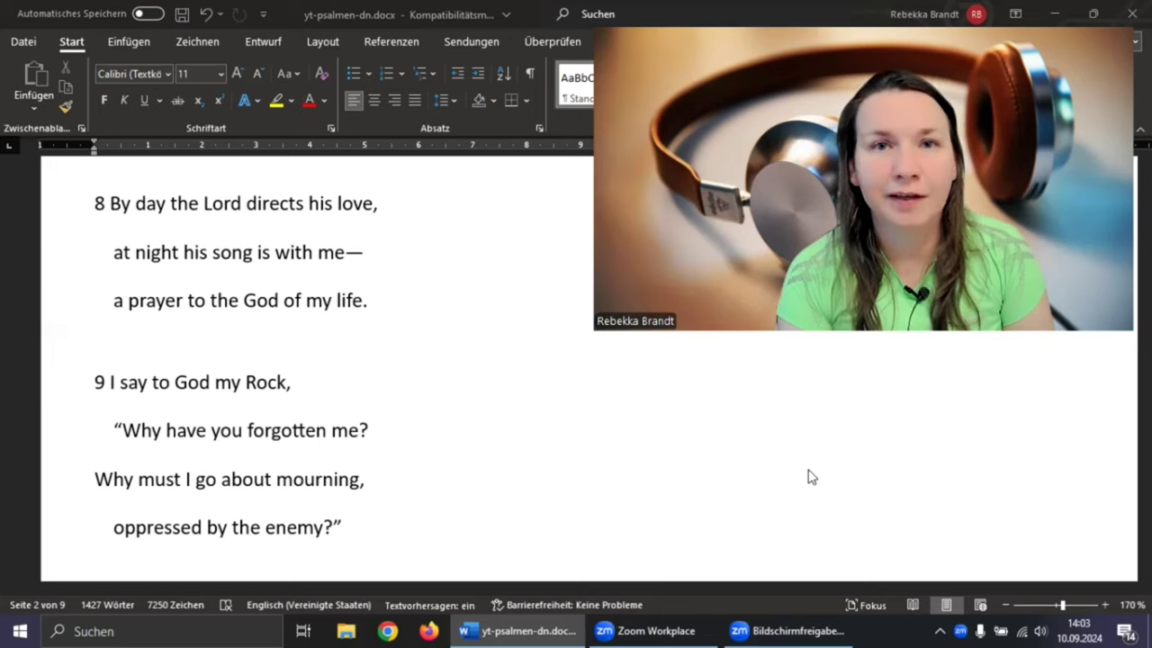
mouse_move(232, 220)
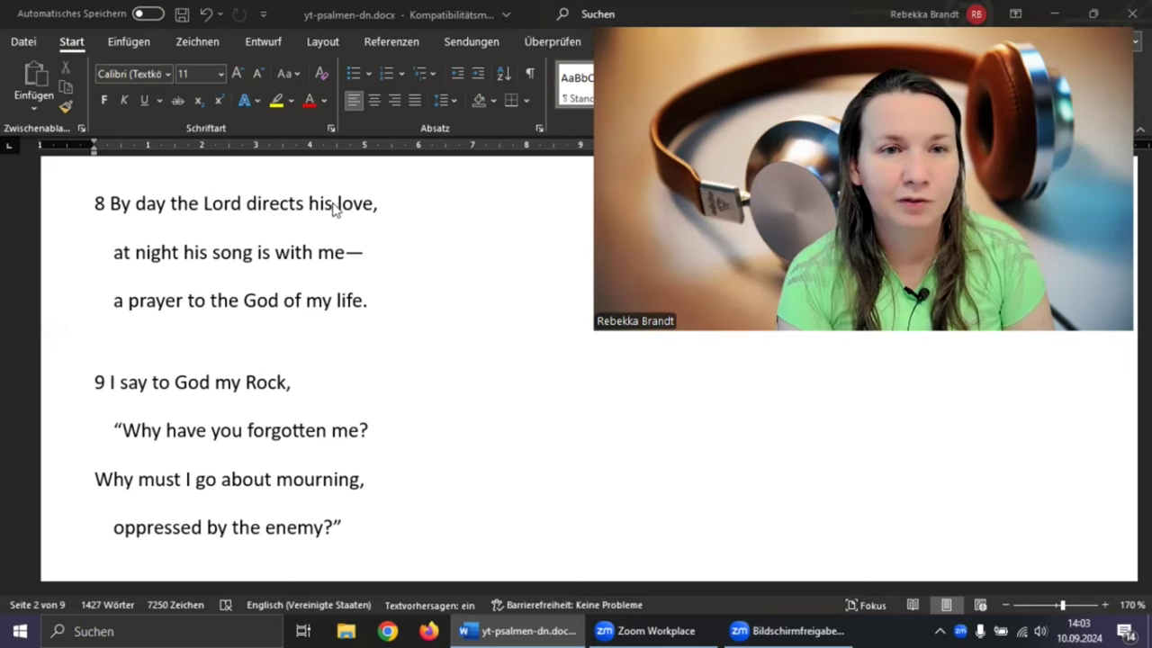
mouse_move(345, 227)
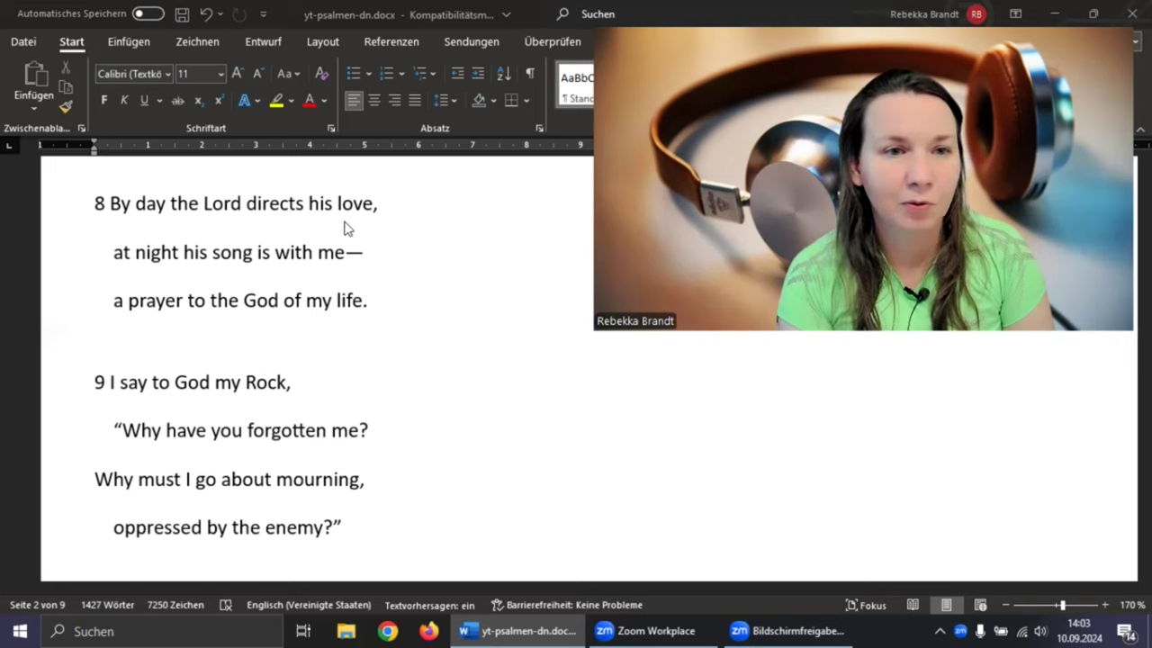
mouse_move(268, 219)
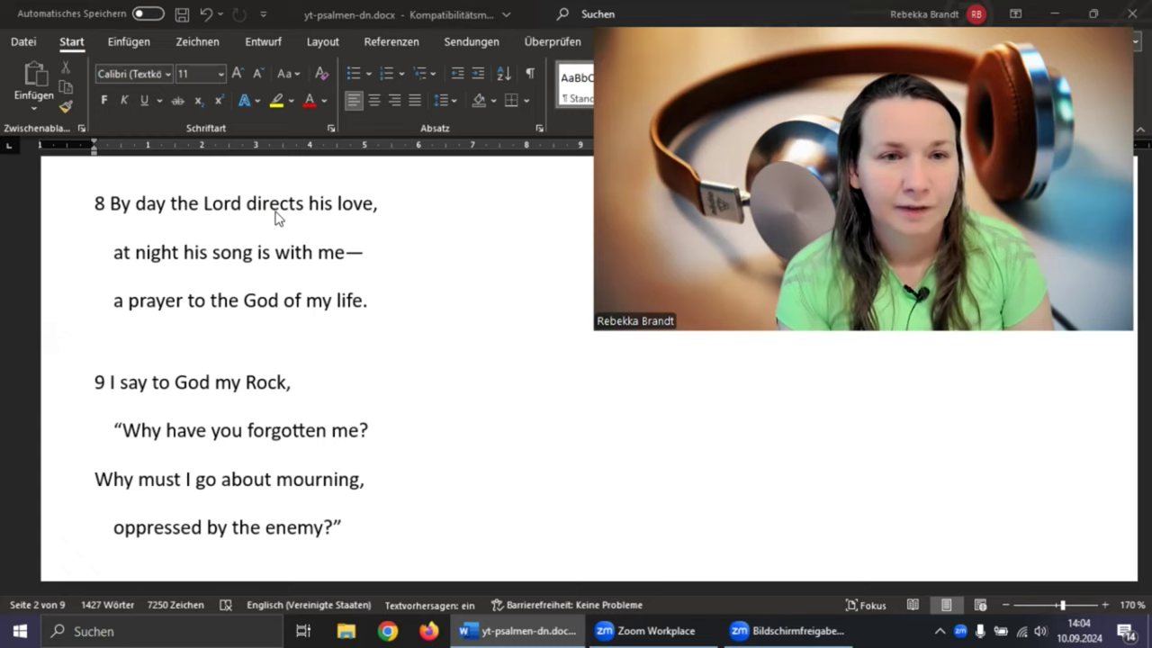
mouse_move(177, 297)
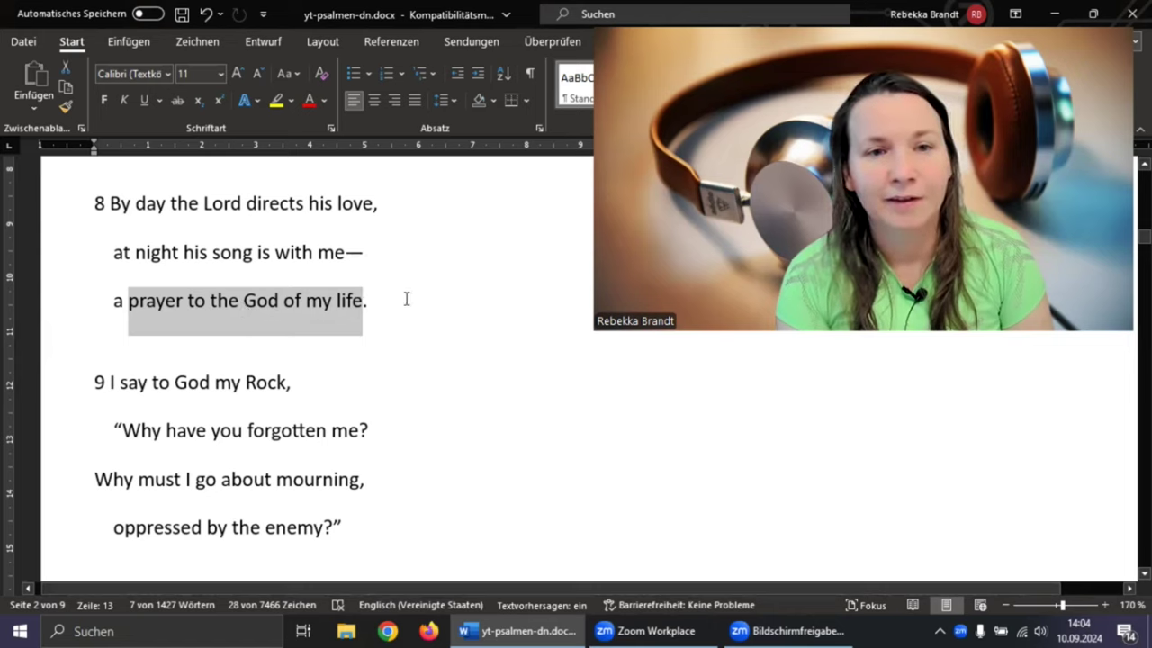
click(368, 299)
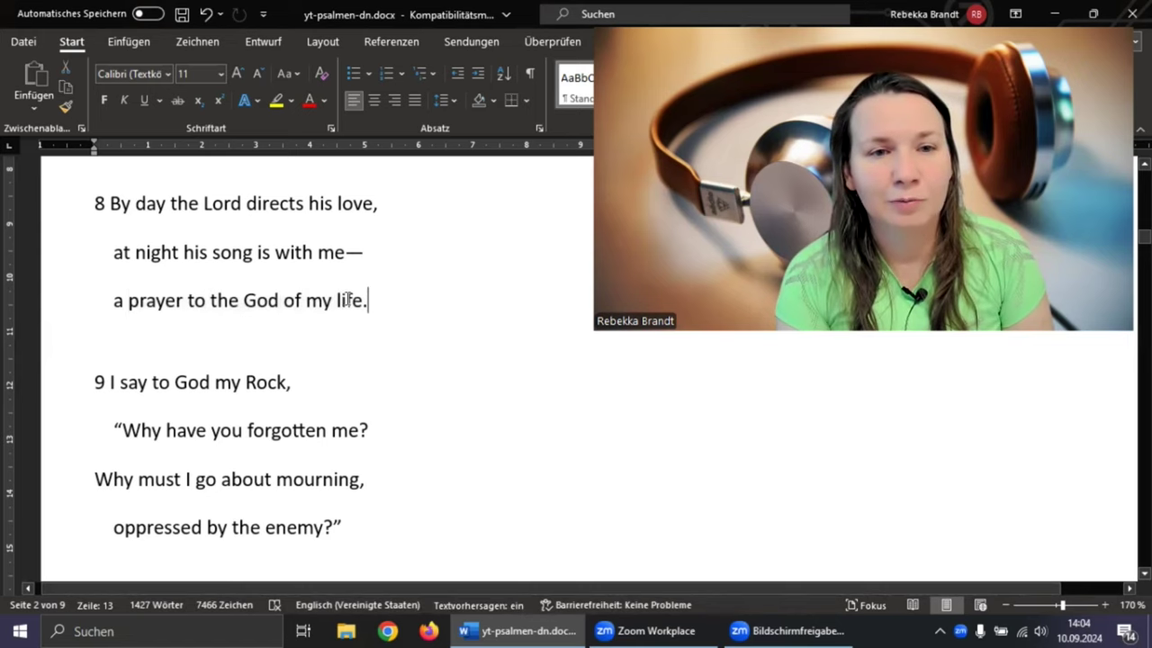
double_click(346, 299)
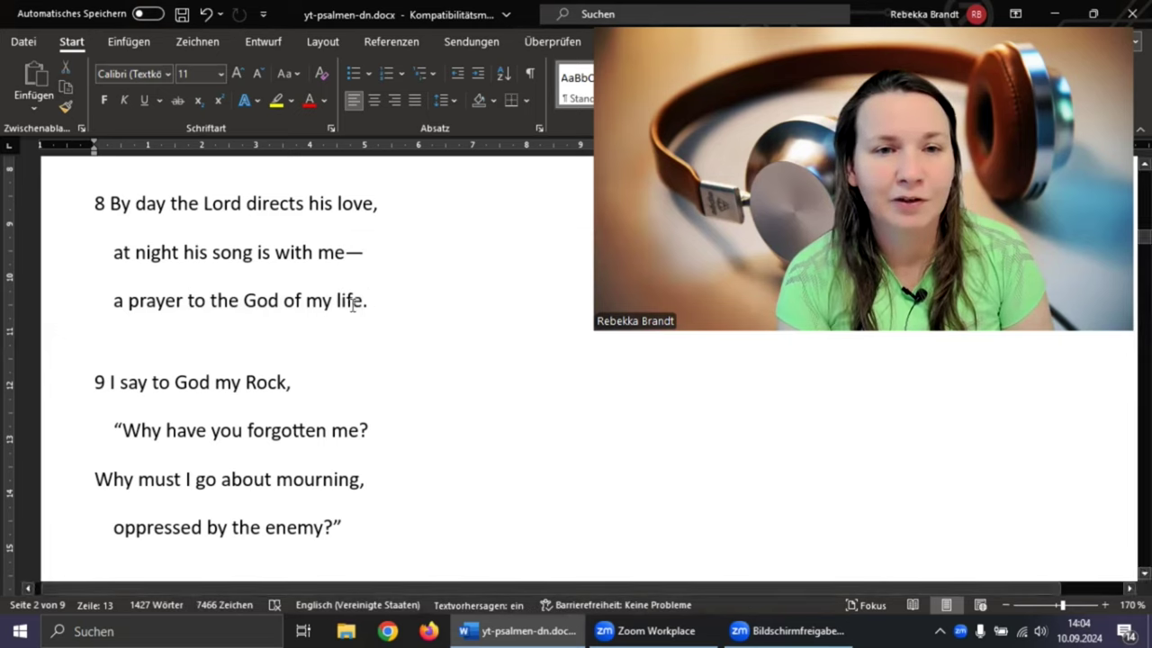
double_click(346, 299)
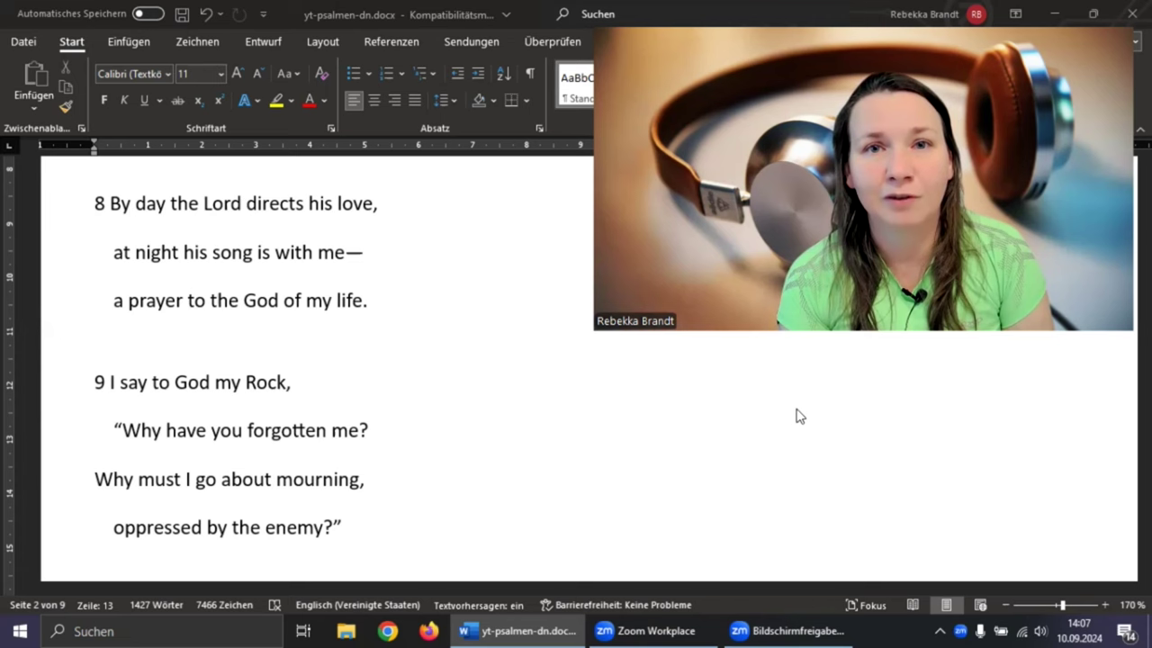
- Scroll to verse 5 to label its lines Hope, Gratefulness and Trust
scroll(down, 3)
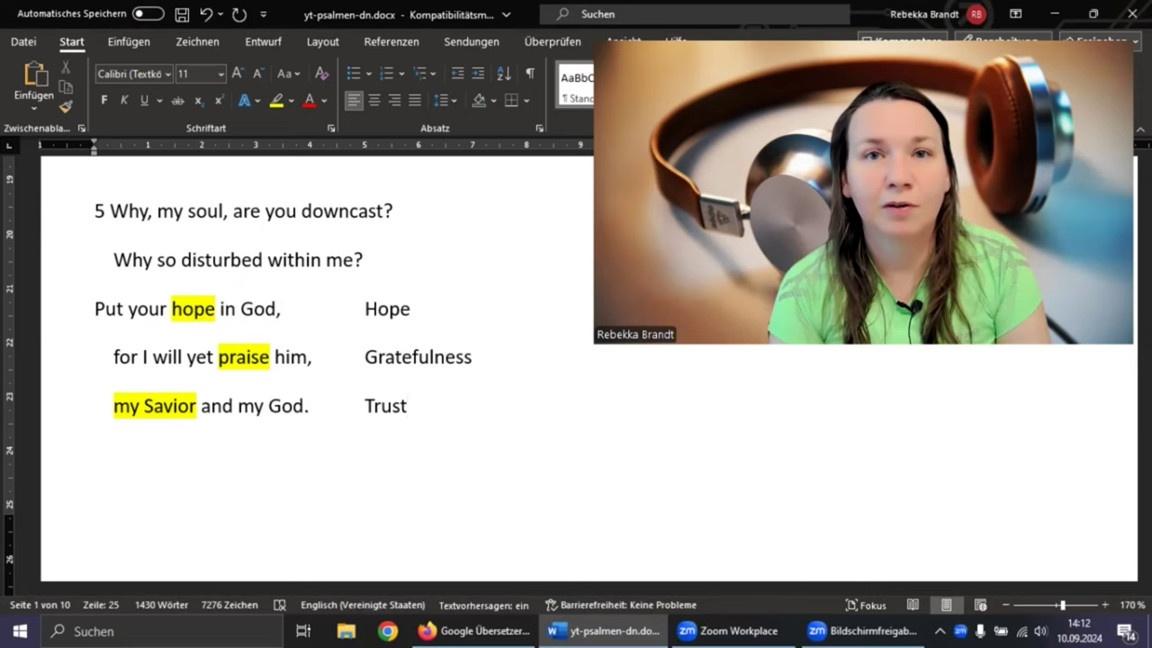
click(407, 407)
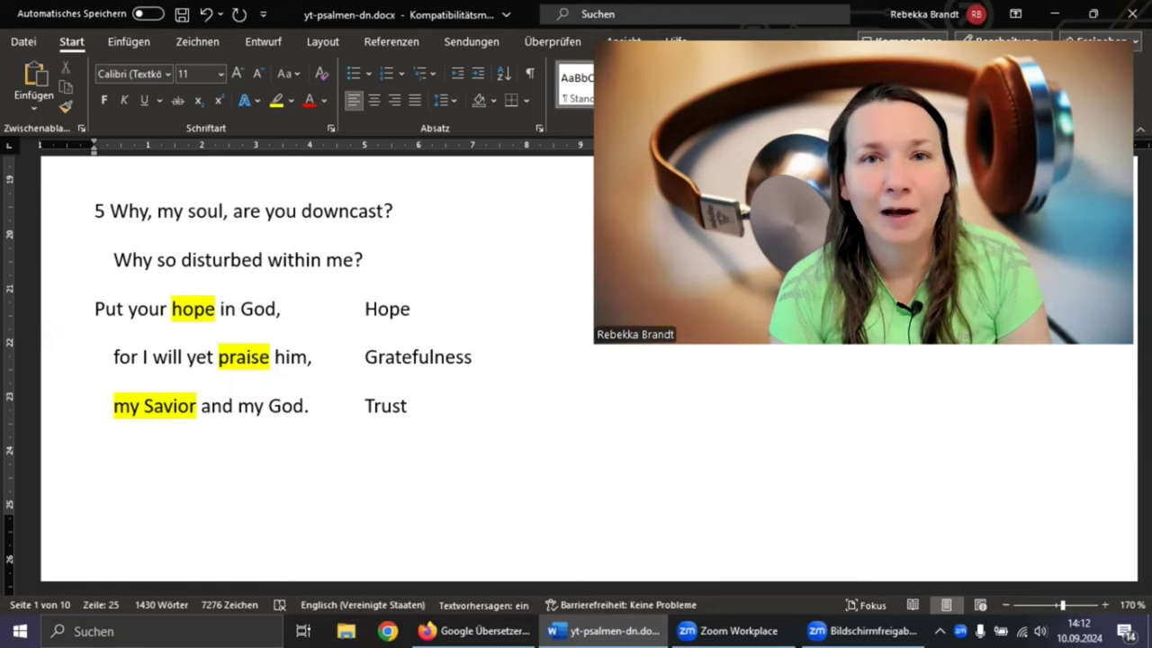
click(406, 407)
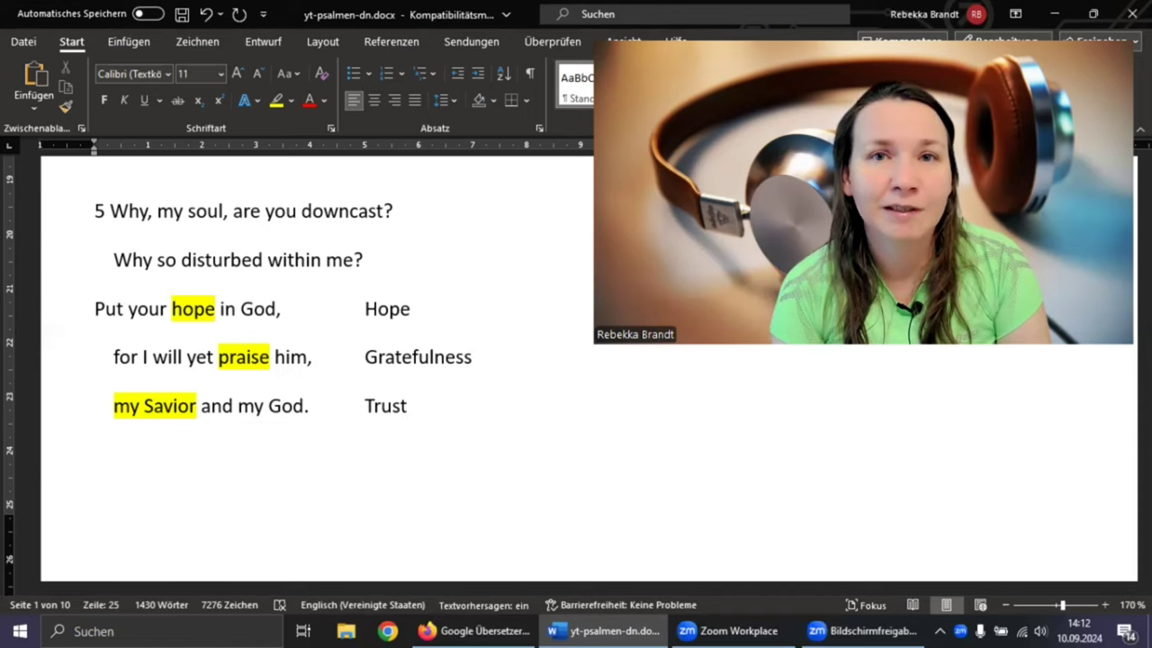
click(407, 406)
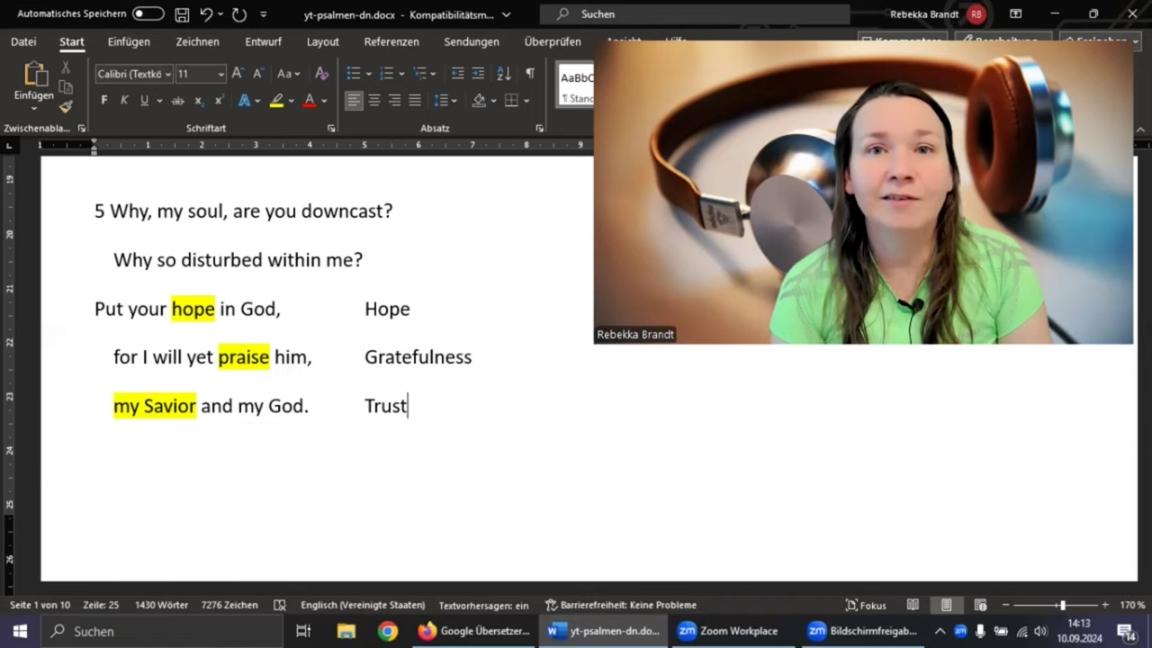